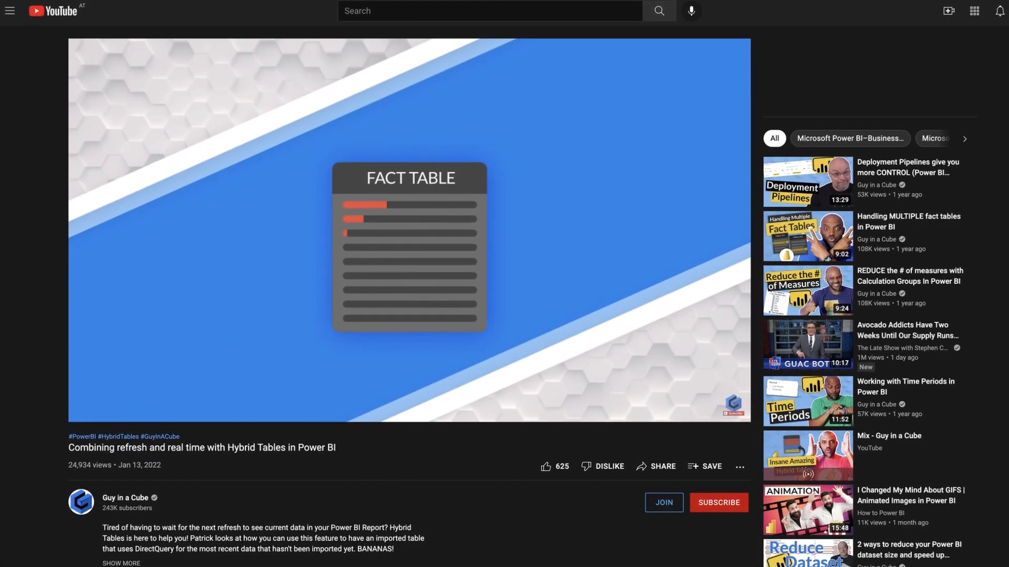
Create a new model at compatibility level 1560 (Power BI Dataset) with a workspace database.
{"action": "scroll", "scroll_direction": "down", "scroll_amount": 3}
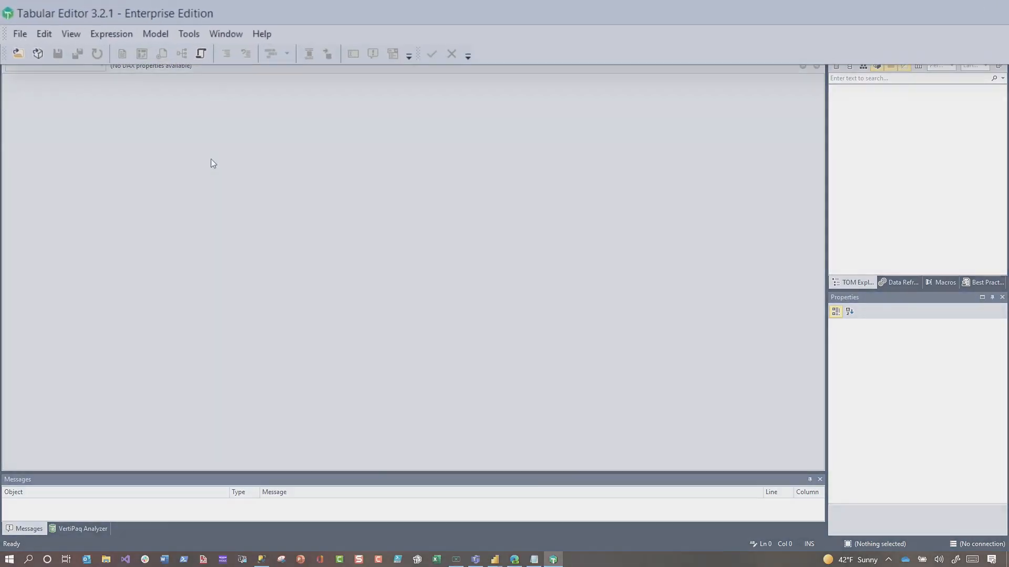
{"action": "left_click", "coordinate": [21, 33]}
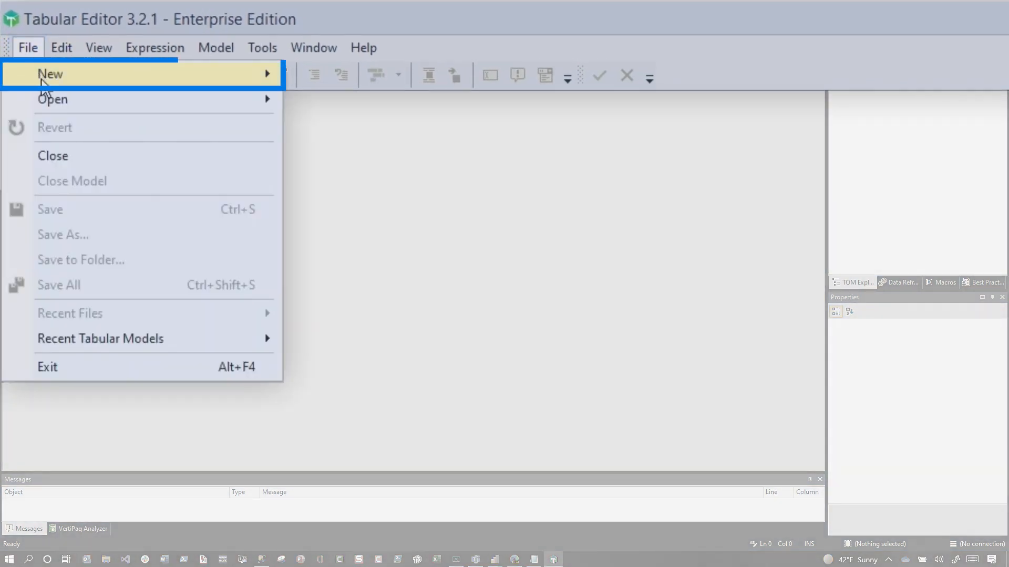
{"action": "left_click", "coordinate": [51, 73]}
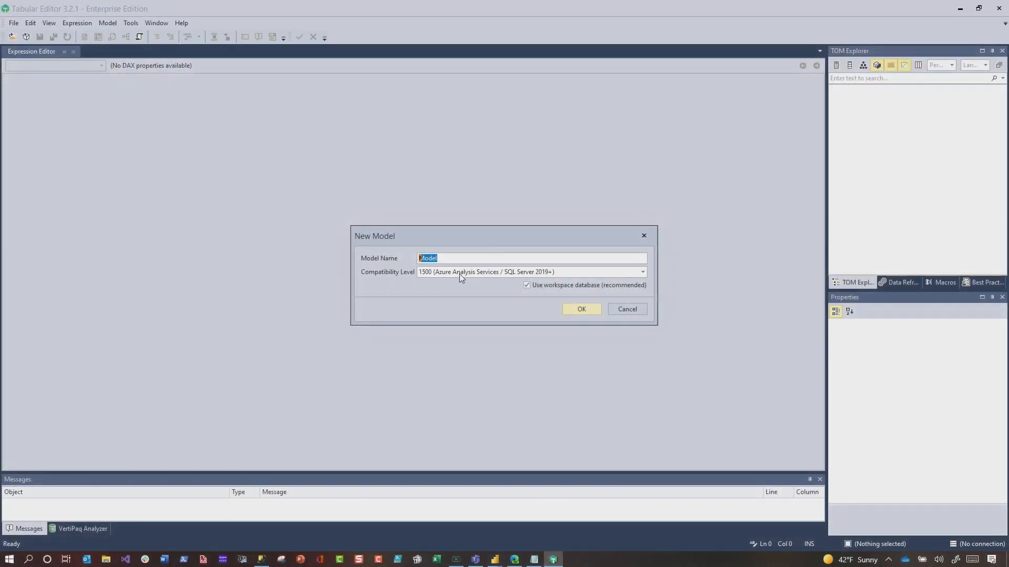
{"action": "left_click", "coordinate": [643, 272]}
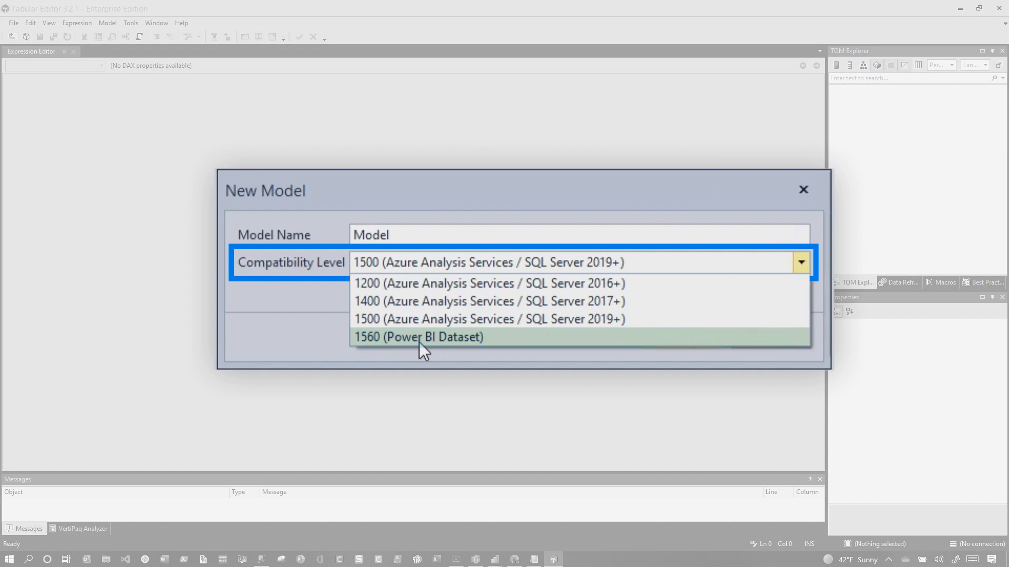
{"action": "left_click", "coordinate": [421, 337]}
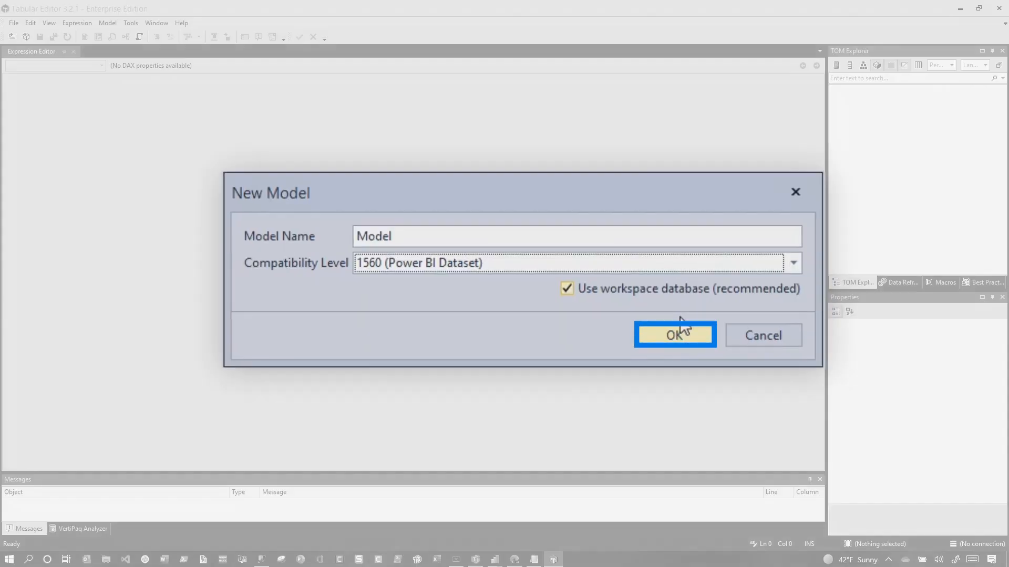
{"action": "left_click", "coordinate": [675, 335]}
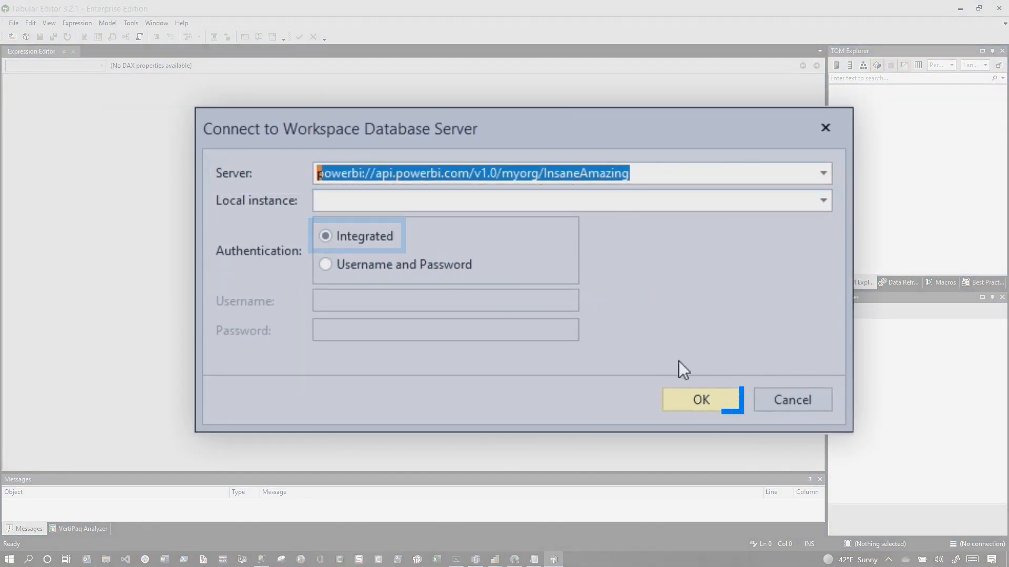
Sign in to the workspace server and create the CustomHybridTables workspace database.
{"action": "left_click", "coordinate": [700, 399]}
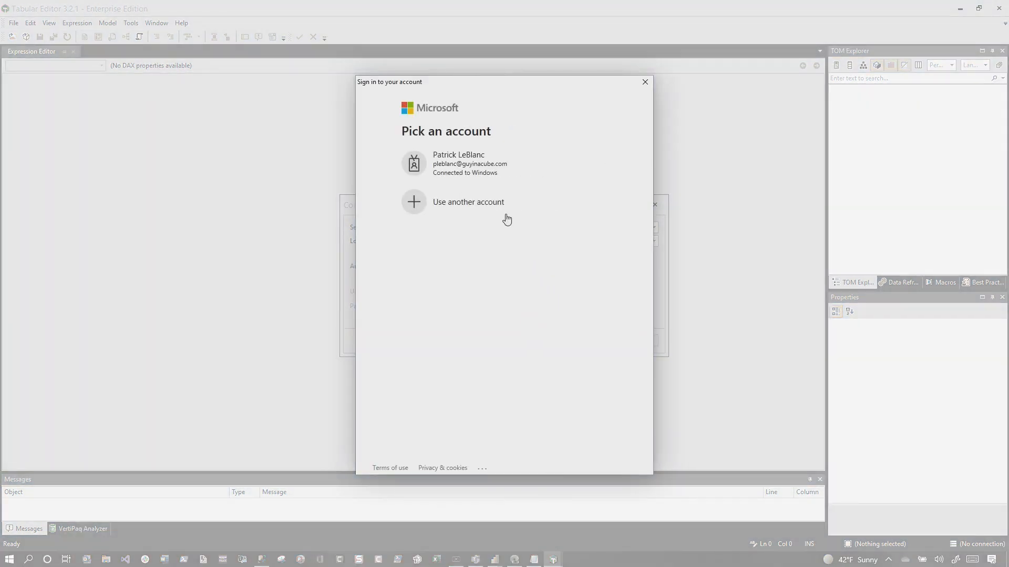
{"action": "left_click", "coordinate": [459, 163]}
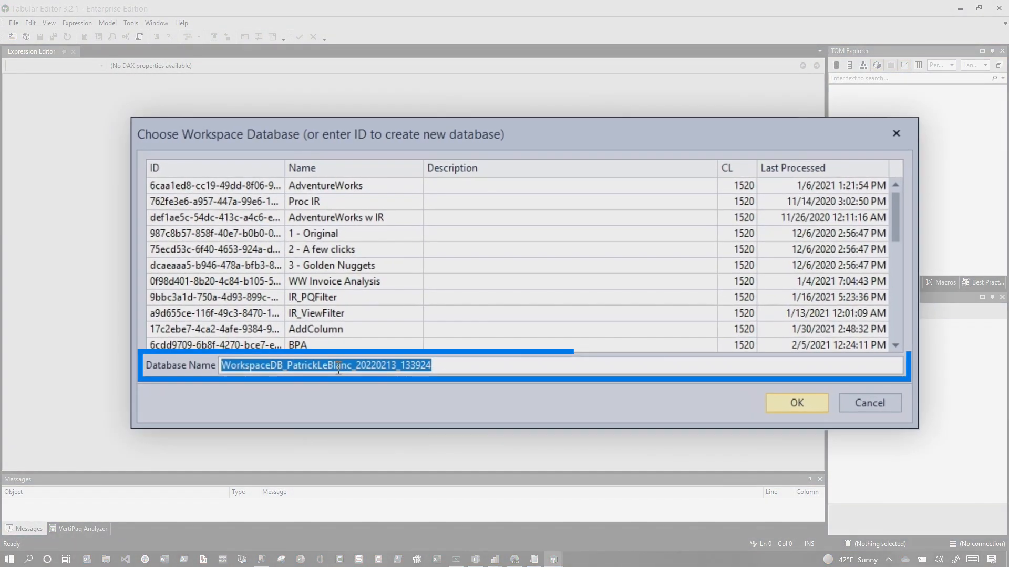
{"action": "type", "text": "Customer"}
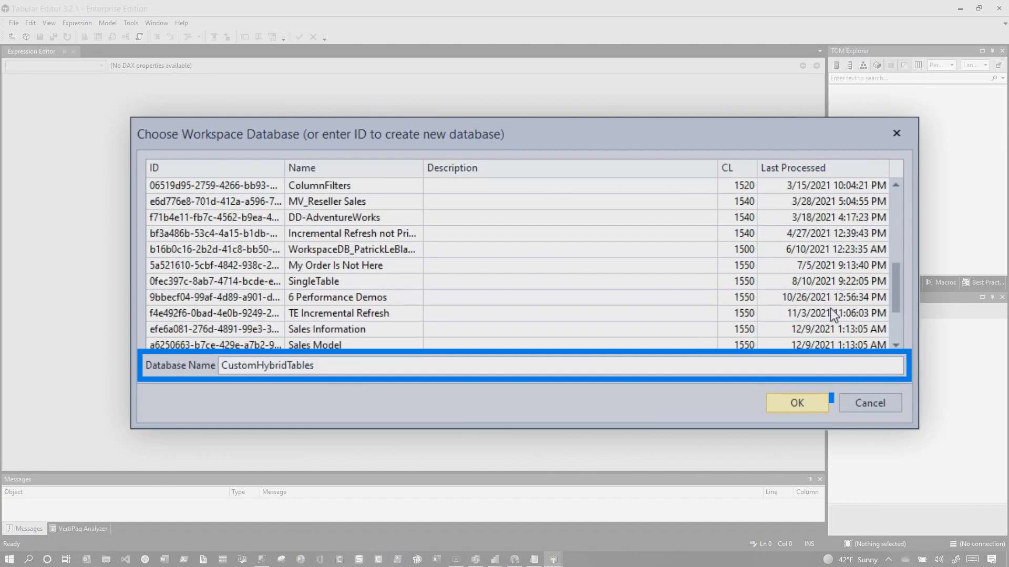
{"action": "left_click", "coordinate": [796, 403]}
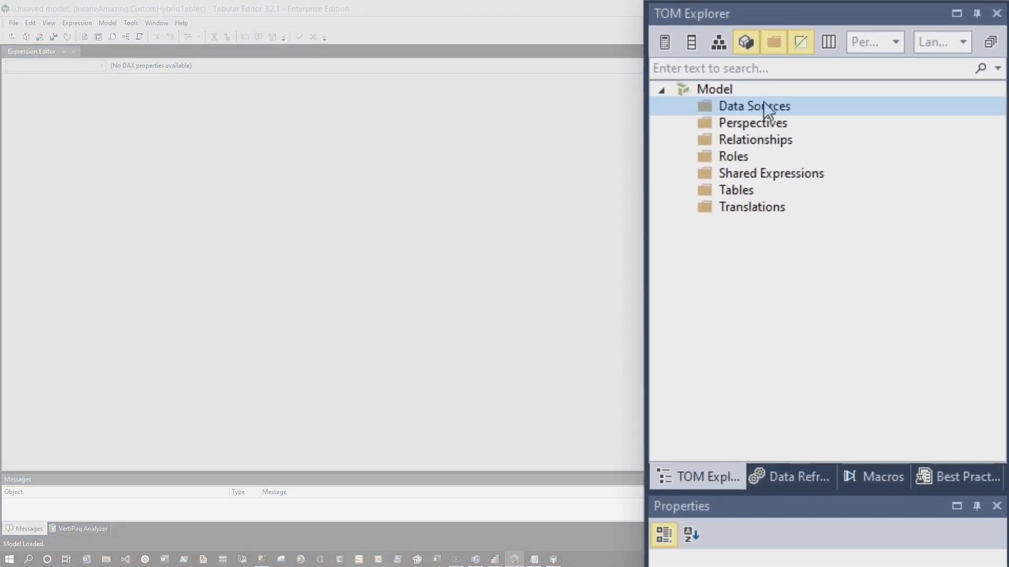
Begin importing tables from a new structured Power Query data source.
{"action": "right_click", "coordinate": [754, 106]}
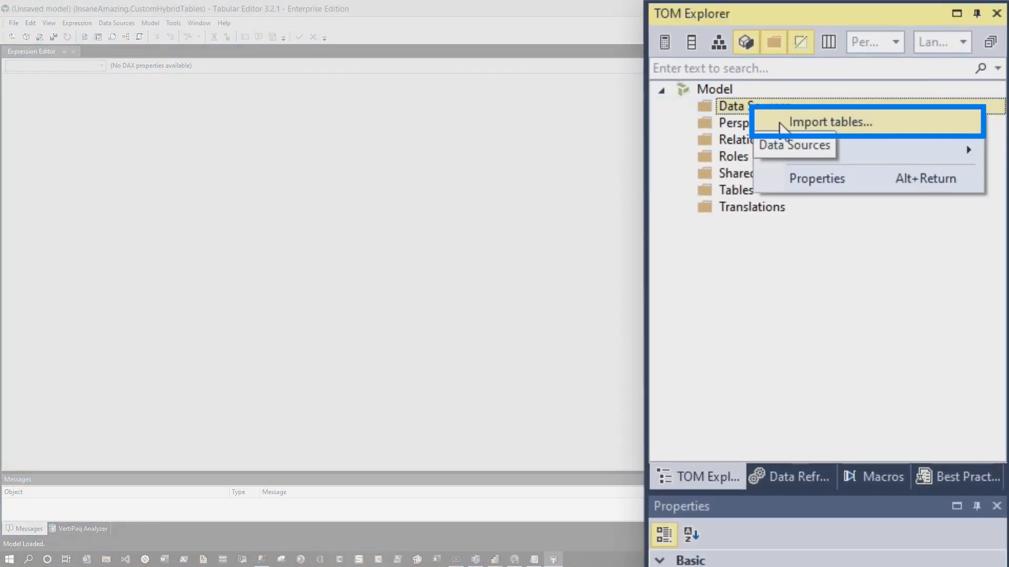
{"action": "left_click", "coordinate": [831, 122]}
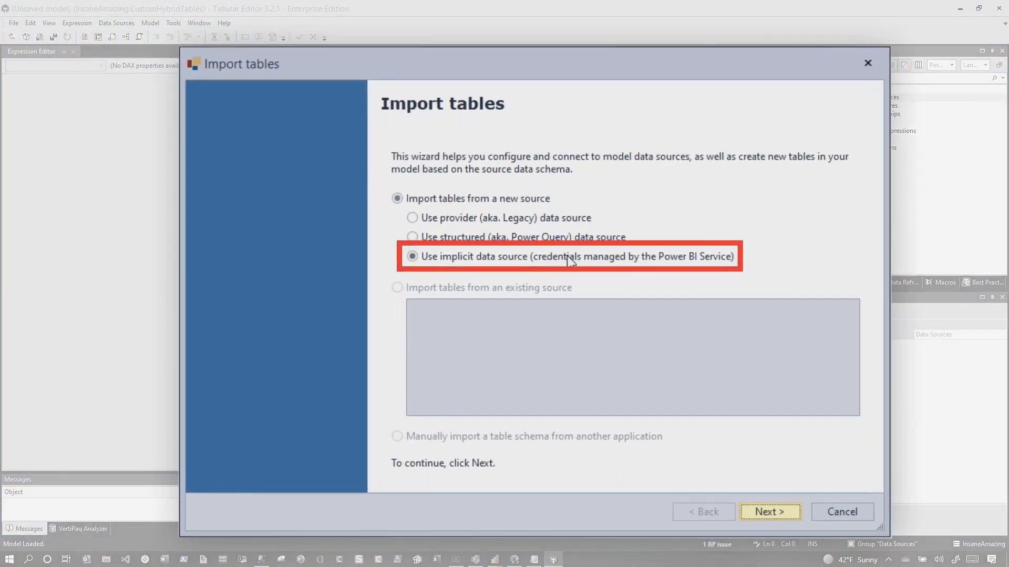
{"action": "left_click", "coordinate": [412, 238]}
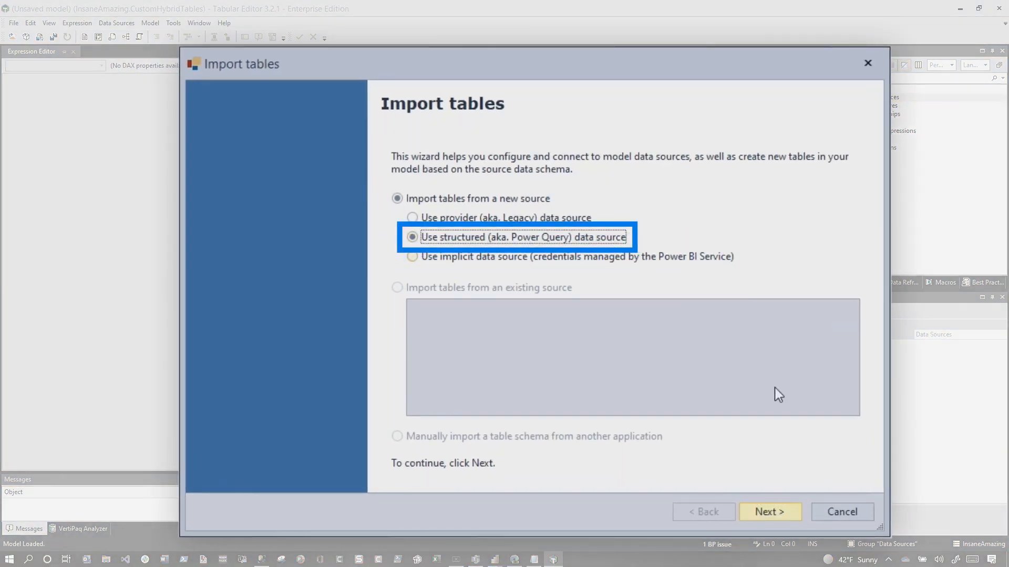
{"action": "left_click", "coordinate": [770, 512]}
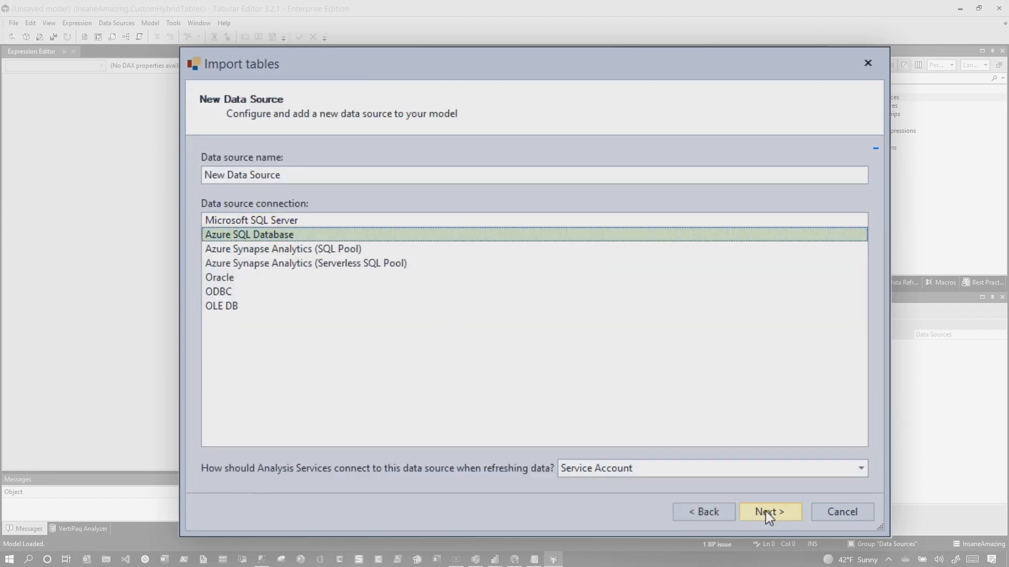
Name the source AdventureWorksDW and connect it to the Azure SQL AdventureWorks database.
{"action": "type", "text": "AdventureWorksDW"}
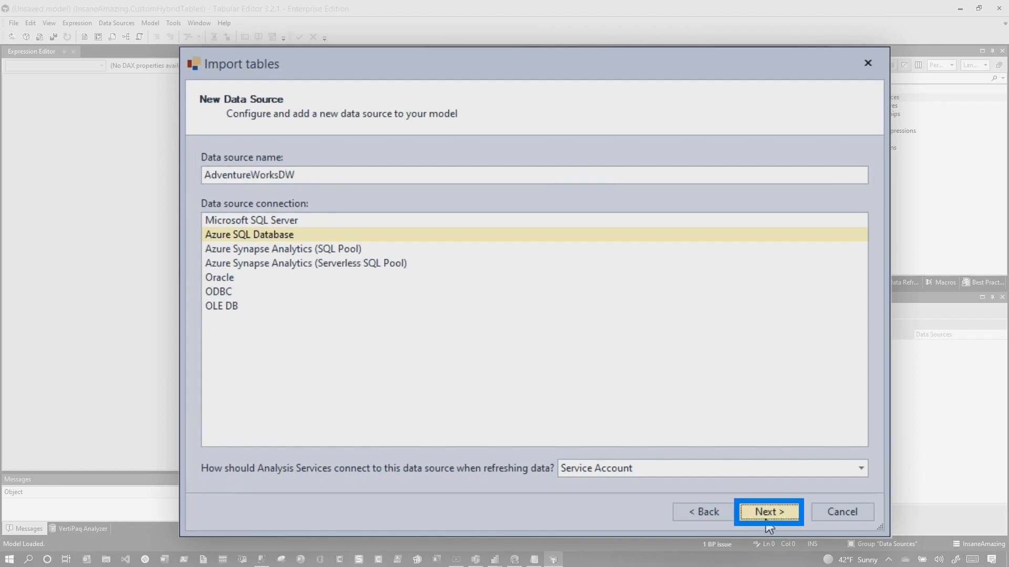
{"action": "left_click", "coordinate": [768, 512]}
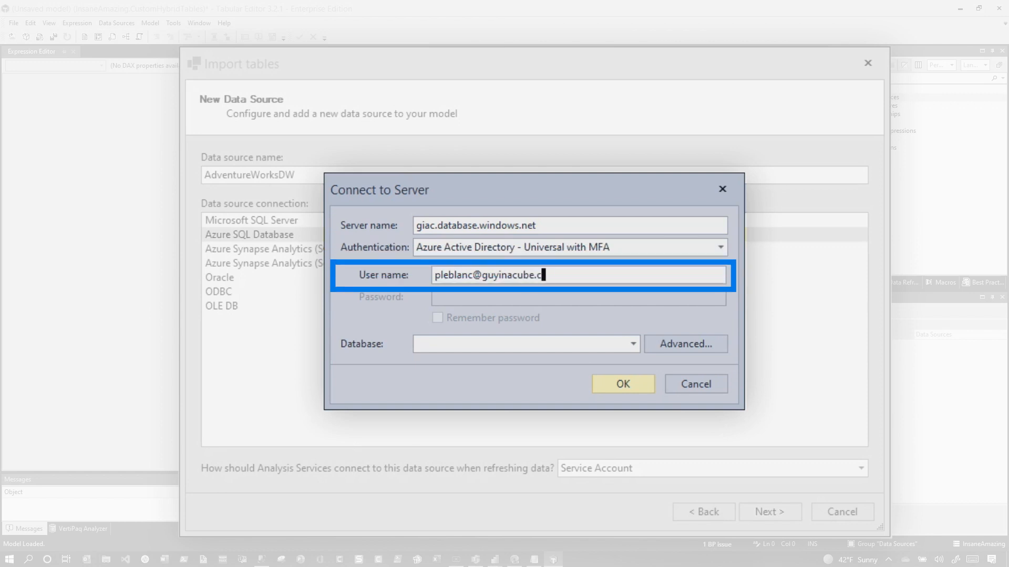
{"action": "type", "text": "AdventureW"}
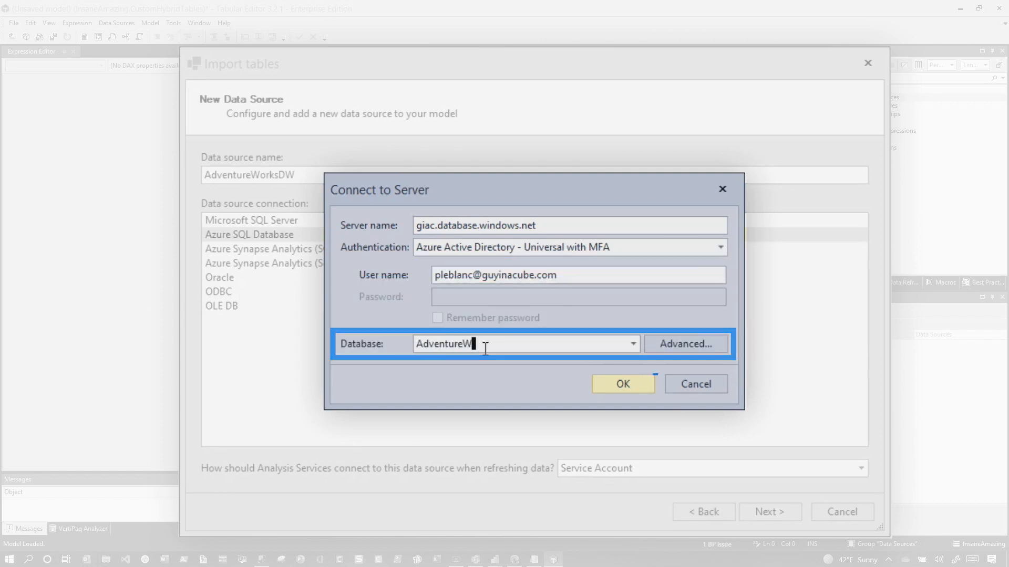
{"action": "left_click", "coordinate": [623, 385]}
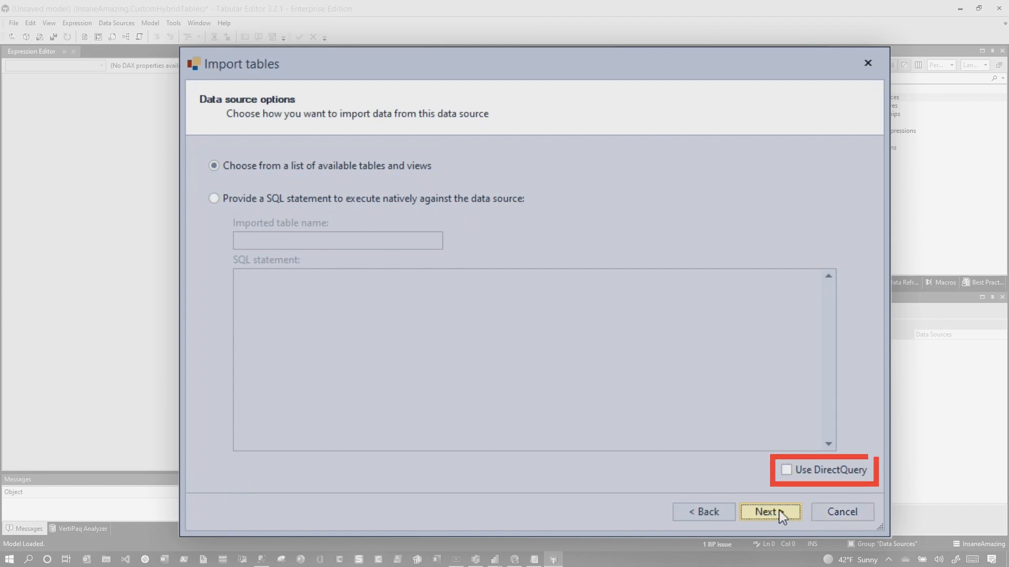
Import the pbi_InternetSales table with all columns into the model.
{"action": "left_click", "coordinate": [769, 512]}
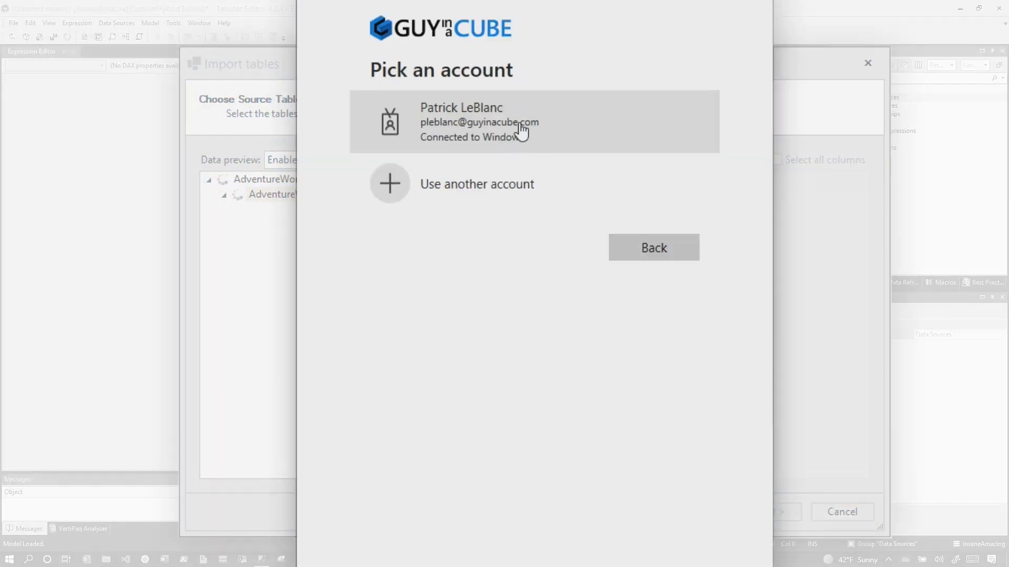
{"action": "left_click", "coordinate": [479, 123]}
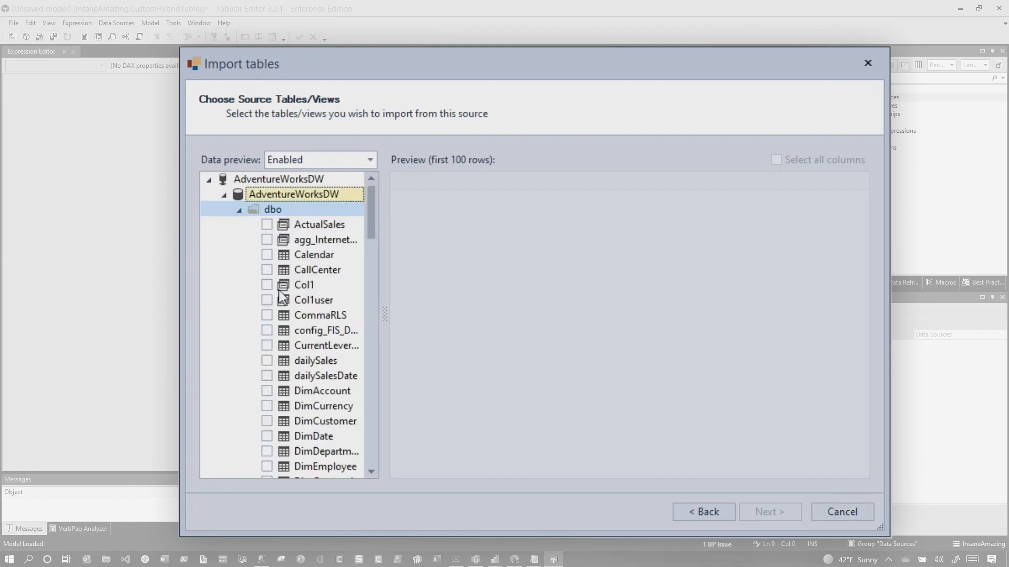
{"action": "scroll", "scroll_direction": "down", "scroll_amount": 3}
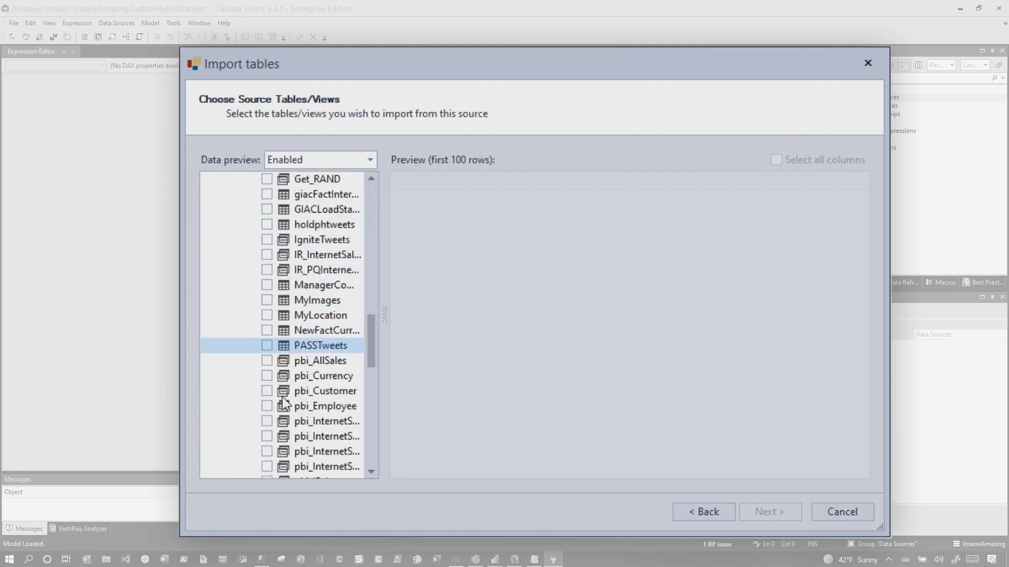
{"action": "scroll", "scroll_direction": "down", "scroll_amount": 3}
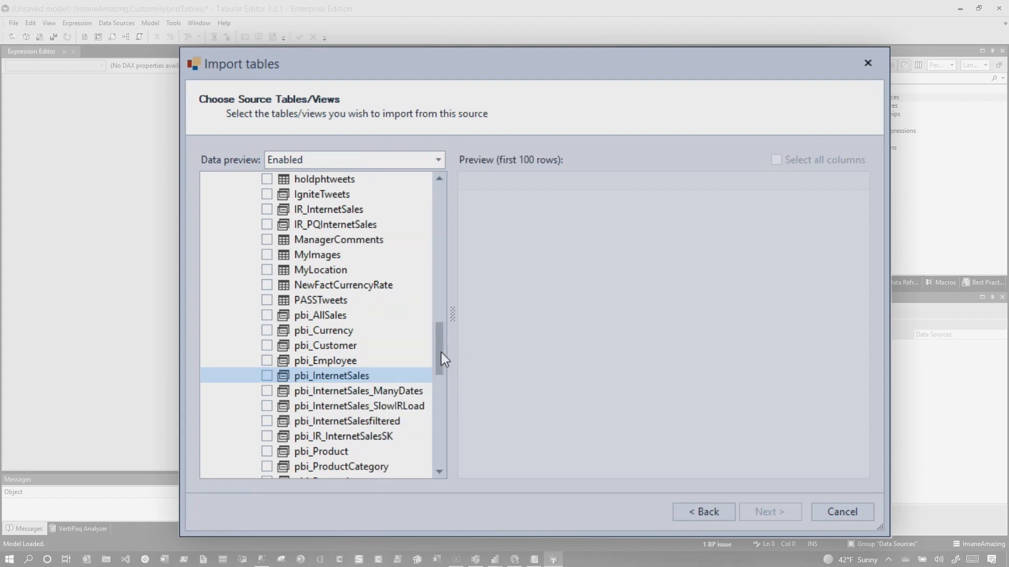
{"action": "left_click", "coordinate": [267, 376]}
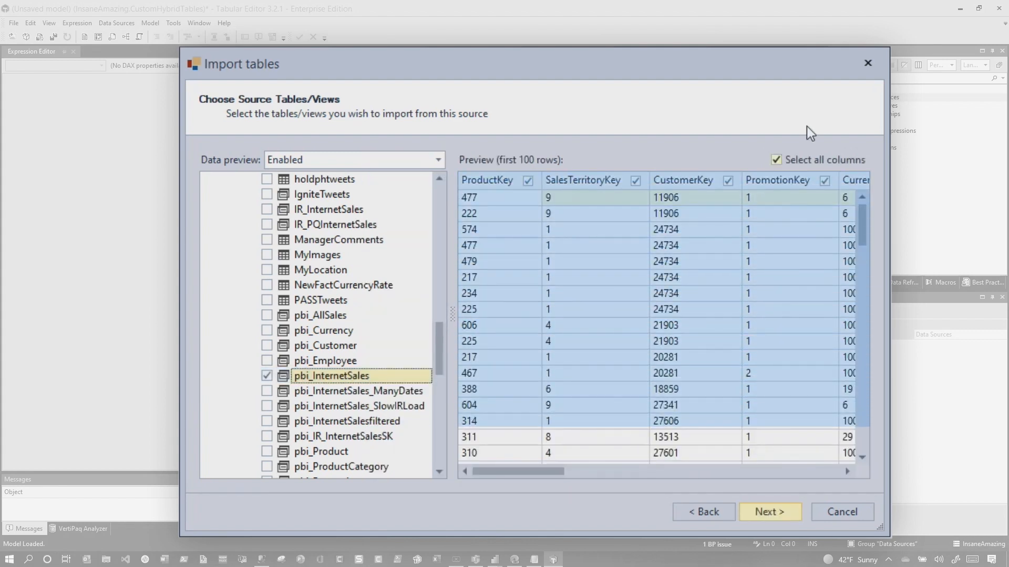
{"action": "left_click", "coordinate": [770, 511]}
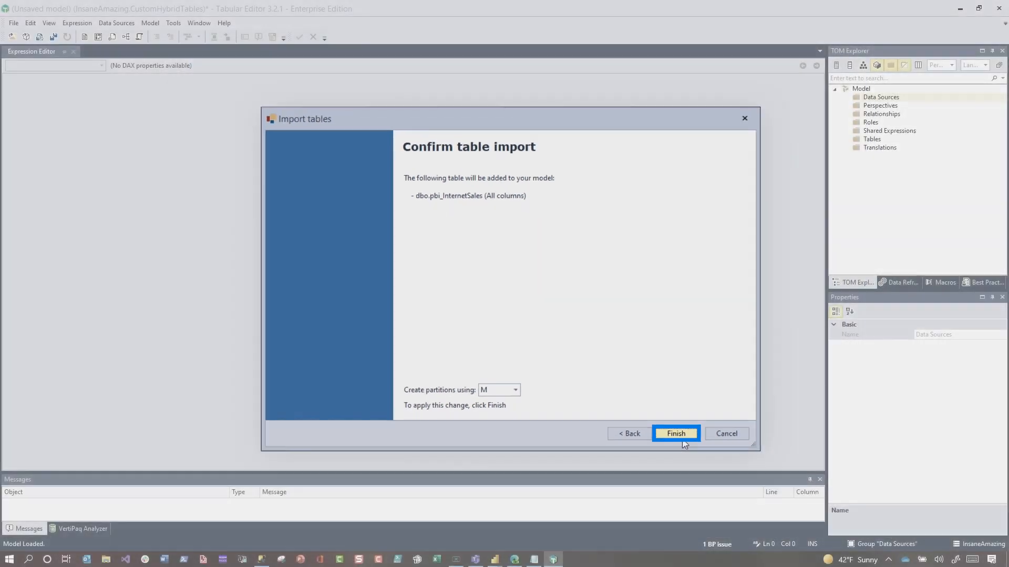
{"action": "left_click", "coordinate": [676, 433]}
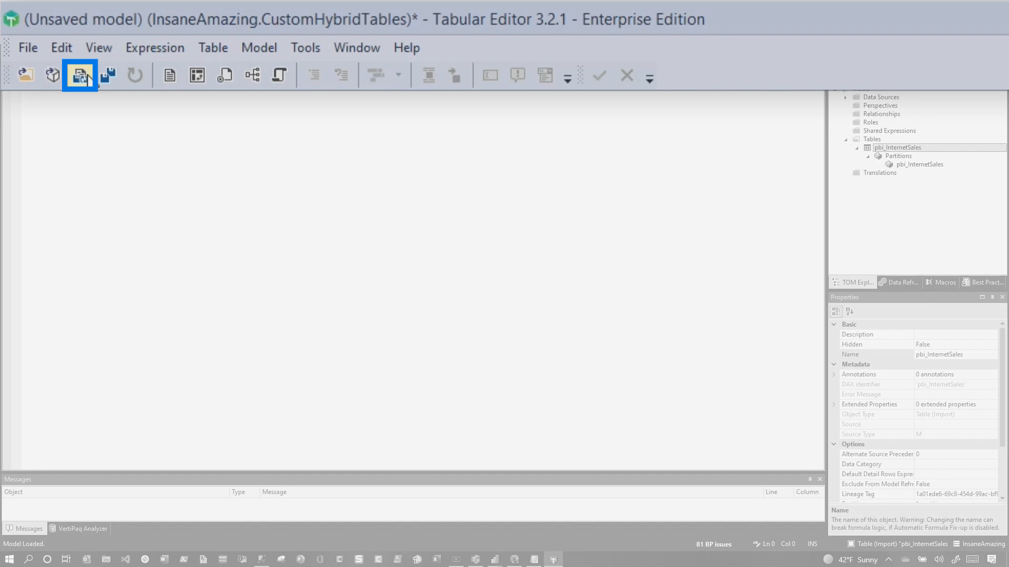
Save the model to Documents as the single-file CustomHybridTables.bim.
{"action": "left_click", "coordinate": [77, 73]}
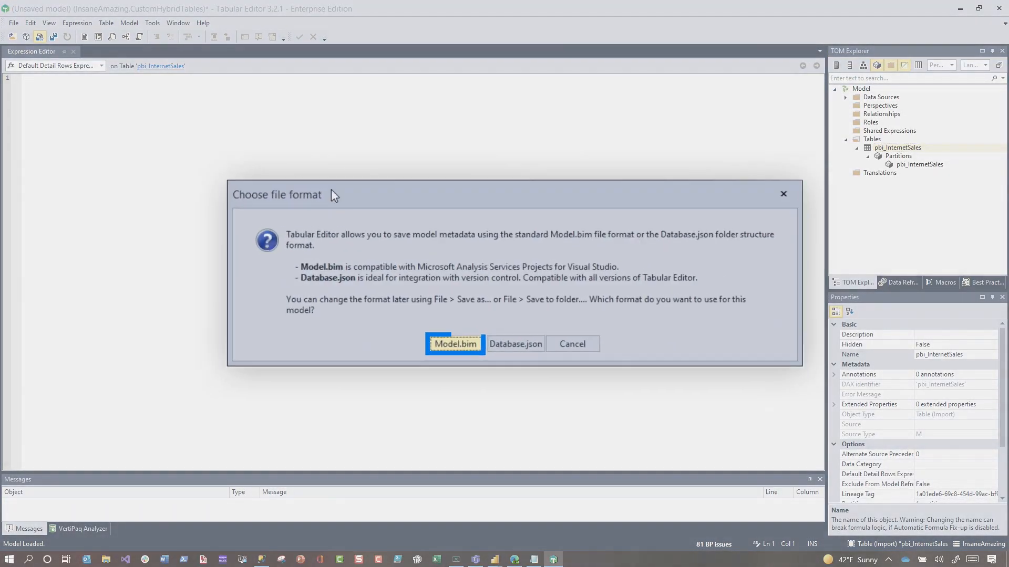
{"action": "left_click", "coordinate": [455, 344]}
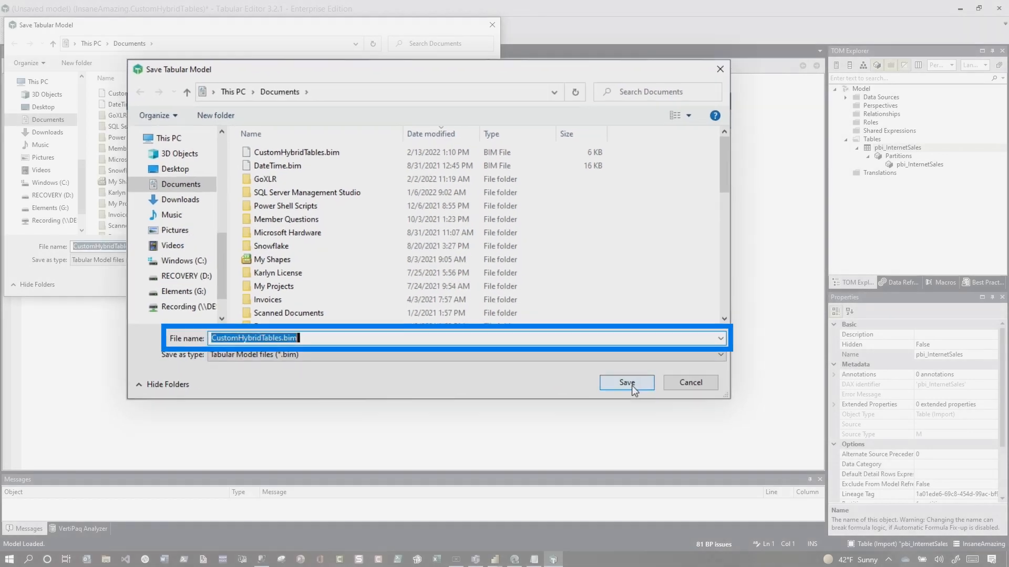
{"action": "left_click", "coordinate": [627, 382]}
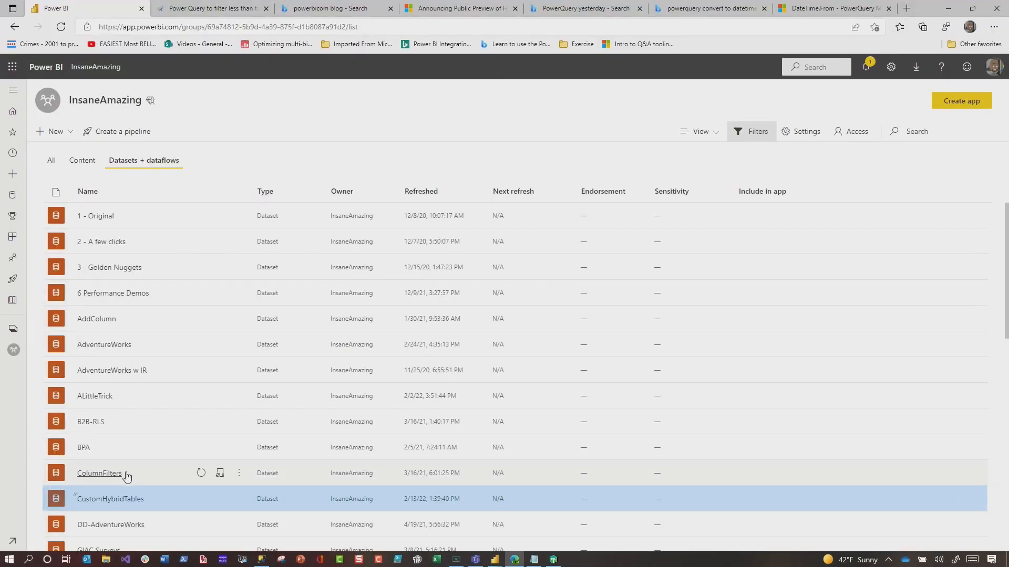
Review the CustomHybridTables dataset settings, expanding its gateway connection details.
{"action": "left_click", "coordinate": [109, 498]}
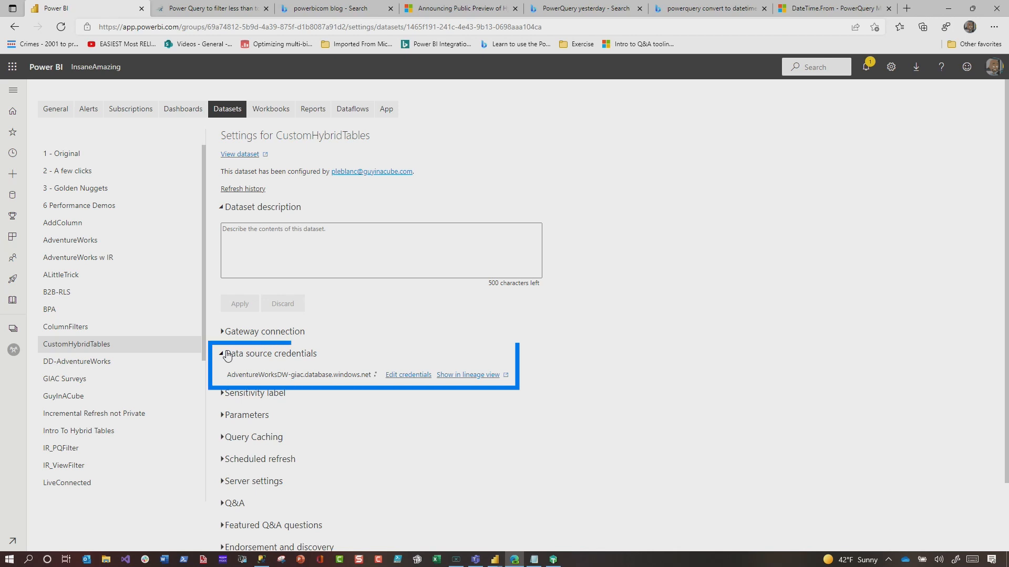
{"action": "left_click", "coordinate": [221, 331]}
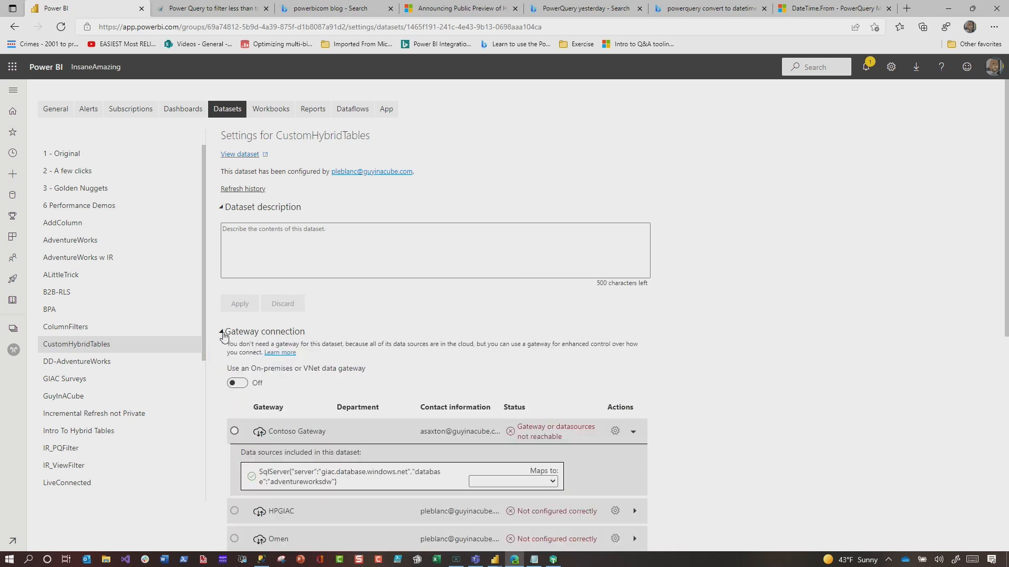
{"action": "left_click", "coordinate": [222, 331]}
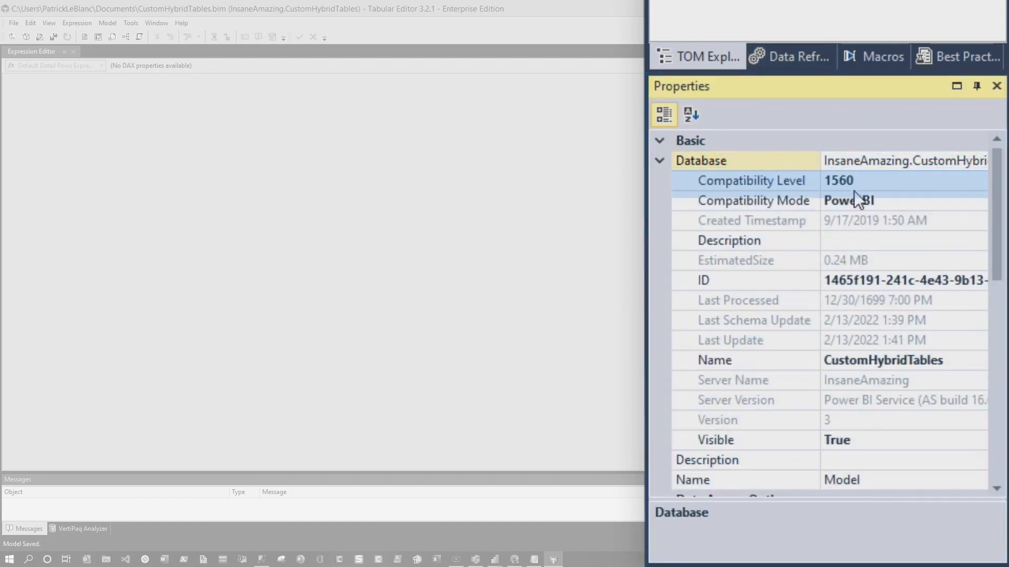
Set the compatibility level to 1565 and suffix the pbi_InternetSales partition with _thisyear.
{"action": "left_click", "coordinate": [874, 180]}
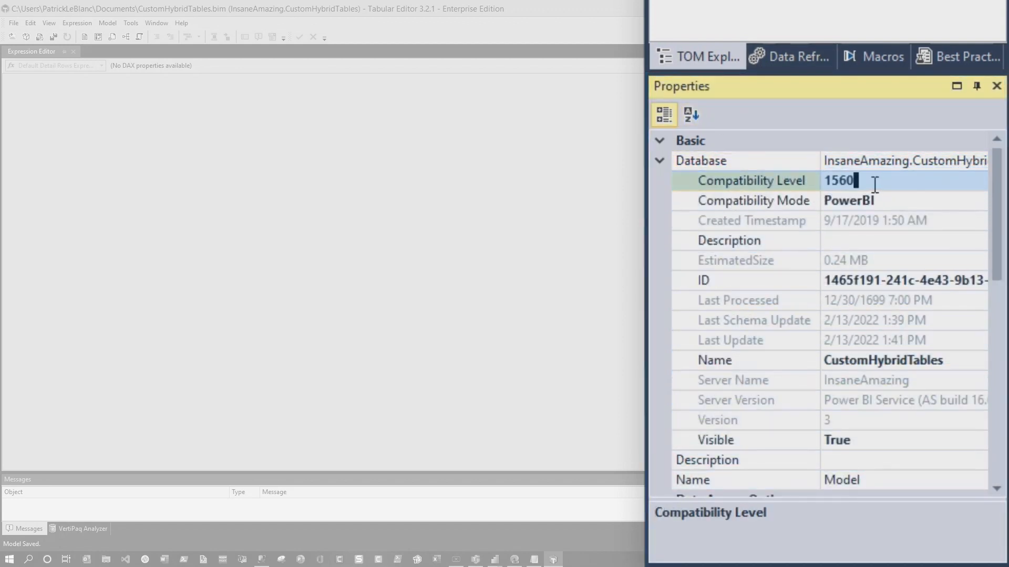
{"action": "type", "text": "1565"}
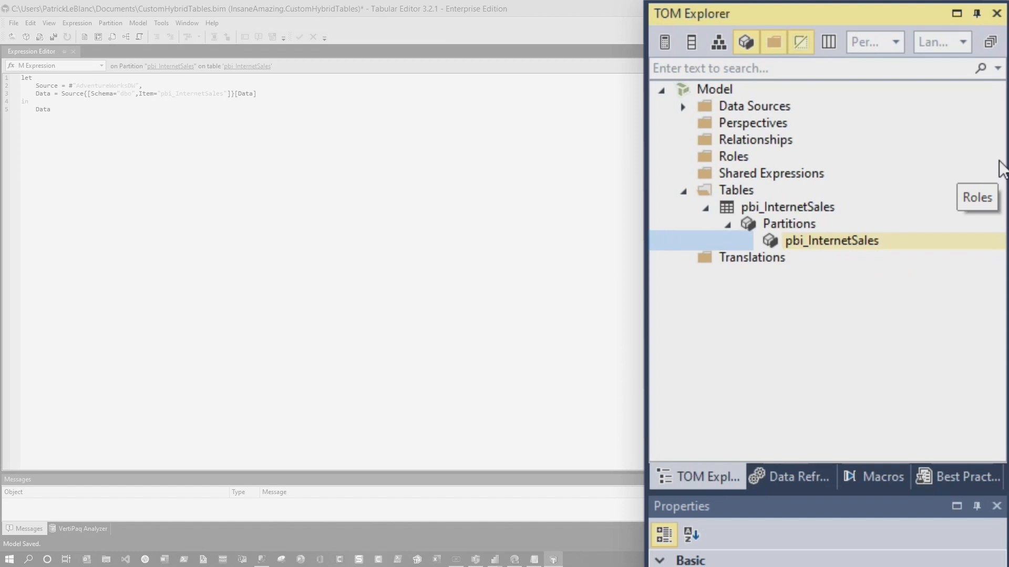
{"action": "type", "text": "_this"}
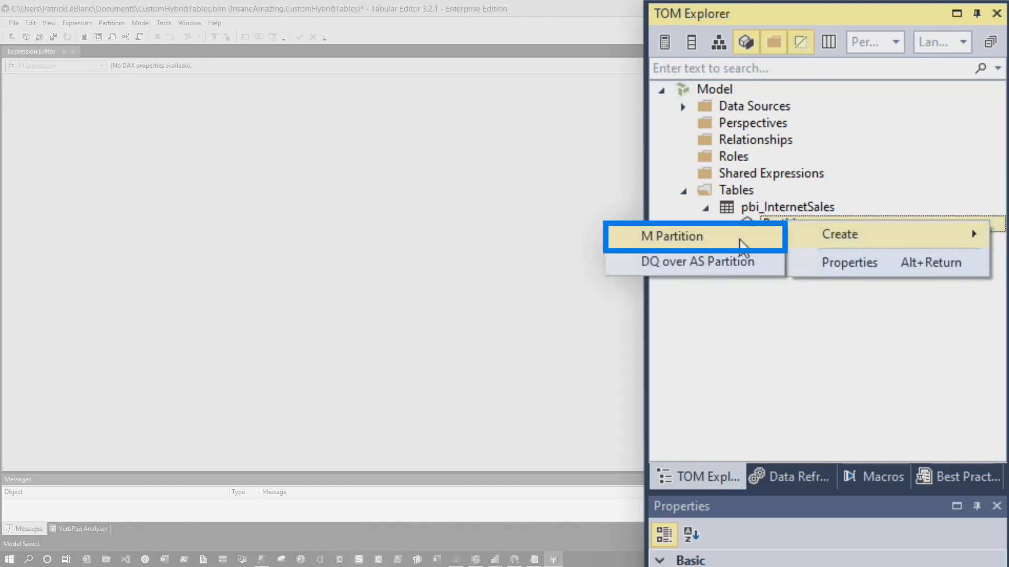
Add a pbi_InternetSales_lastyear M partition filtered with Date.IsInPreviousYear([OrderDate]).
{"action": "left_click", "coordinate": [672, 236]}
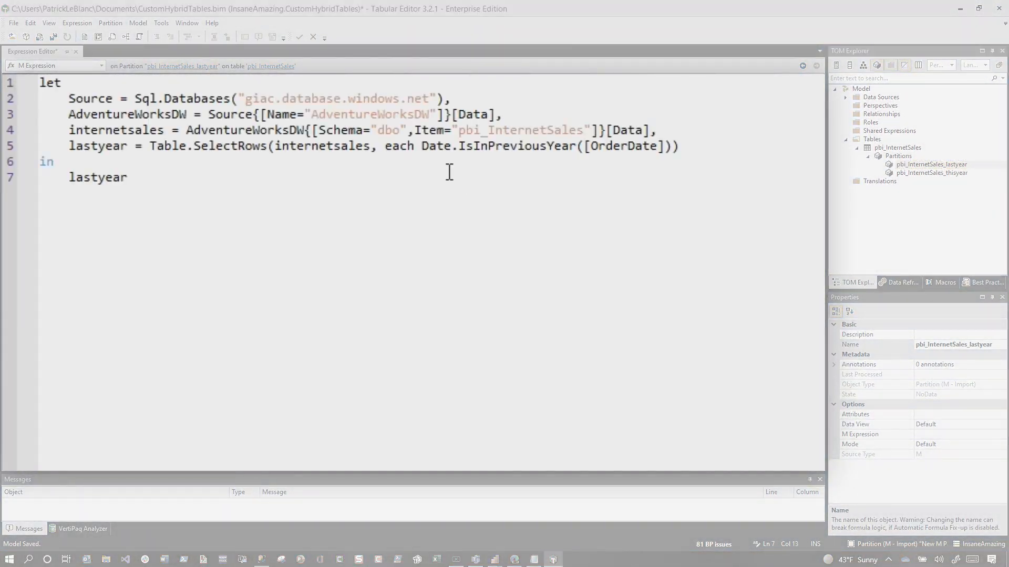
{"action": "left_click_drag", "start_coordinate": [420, 145], "coordinate": [679, 145]}
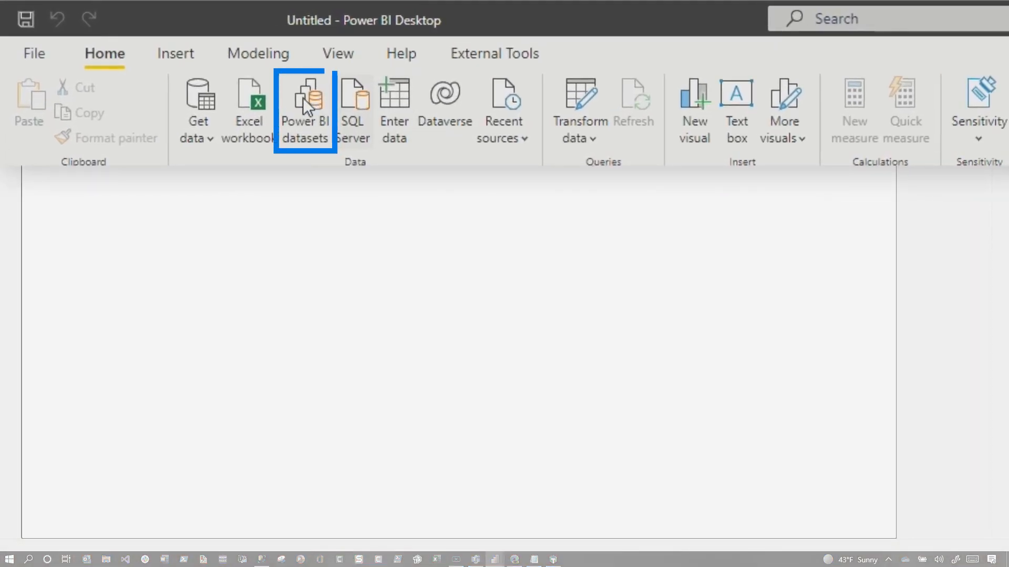
Live-connect to CustomHybridTables and list OrderDate in a table sorted oldest first.
{"action": "left_click", "coordinate": [306, 100]}
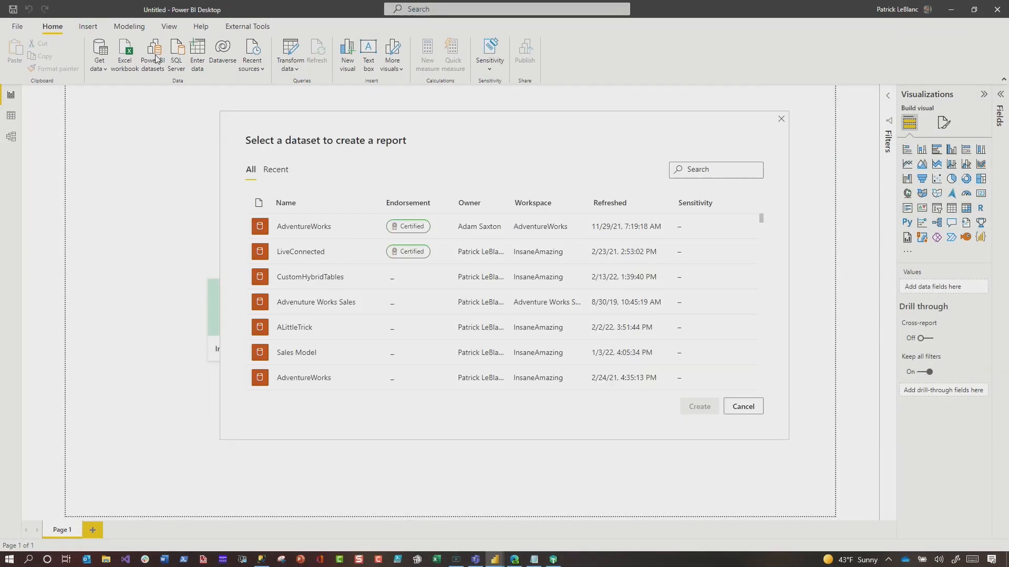
{"action": "left_click", "coordinate": [309, 278]}
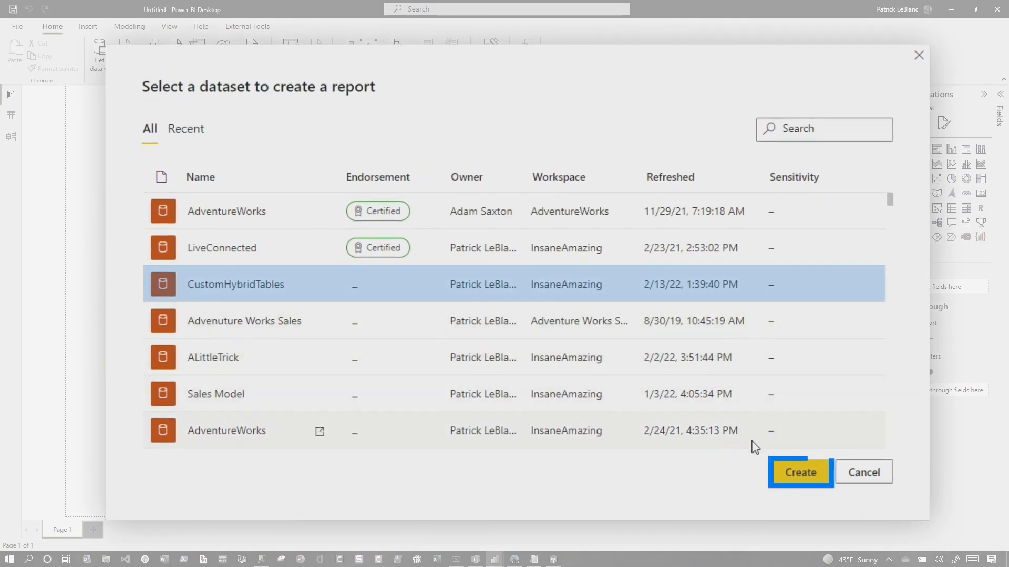
{"action": "left_click", "coordinate": [801, 472]}
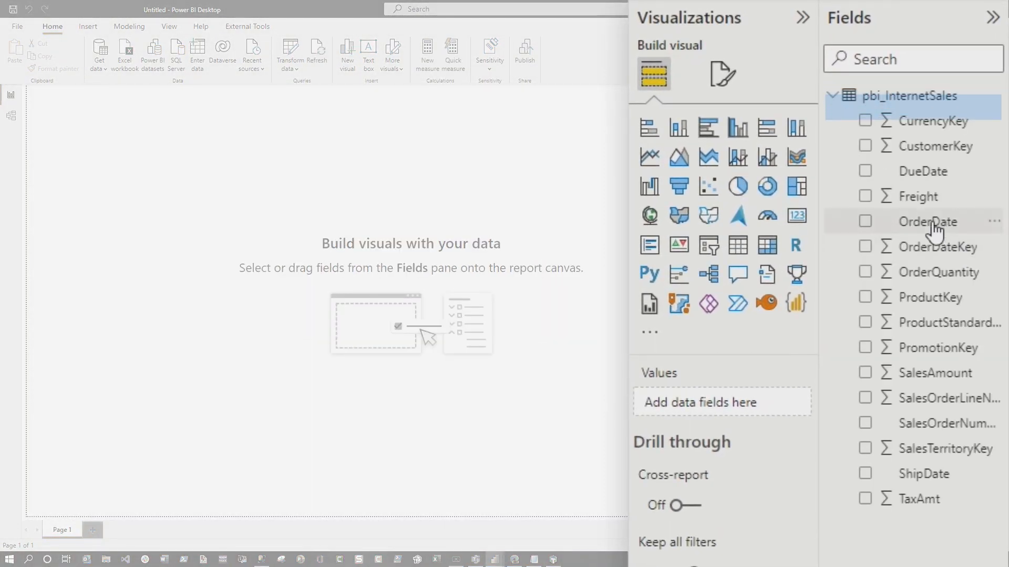
{"action": "left_click", "coordinate": [865, 221]}
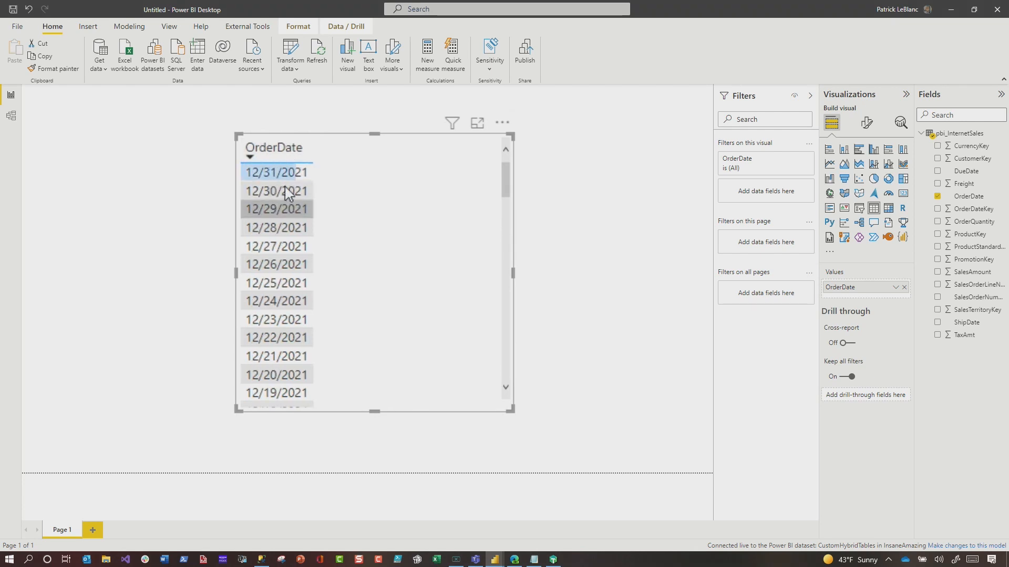
{"action": "left_click", "coordinate": [273, 147]}
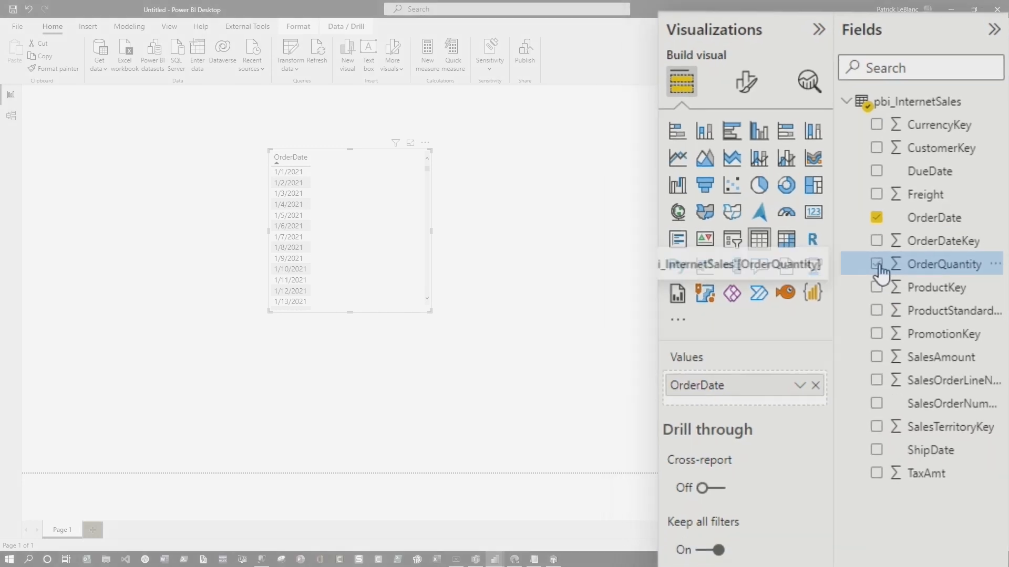
Add OrderQuantity to the table and switch its OrderDate filter to relative dates.
{"action": "left_click", "coordinate": [876, 264]}
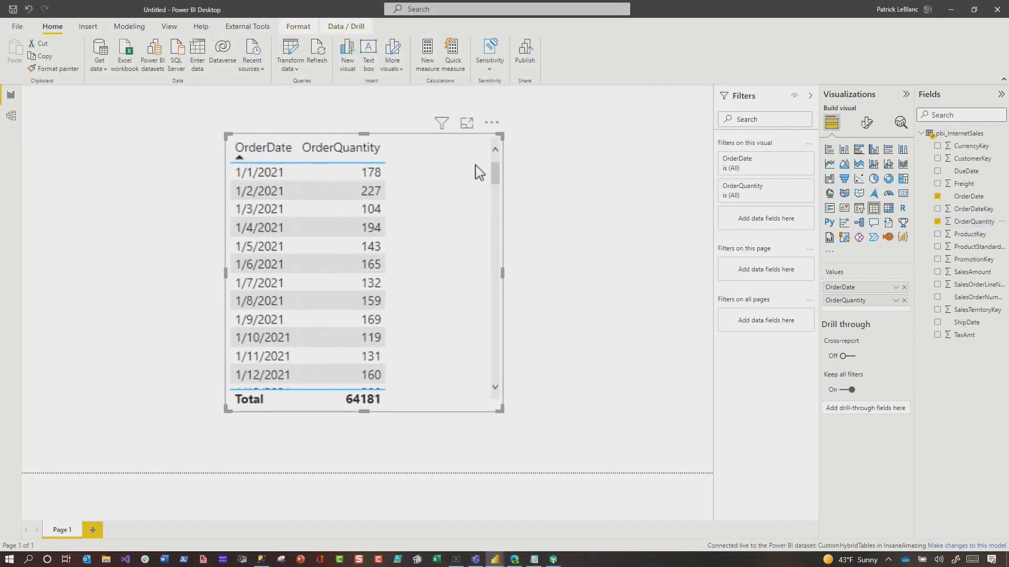
{"action": "left_click", "coordinate": [738, 158]}
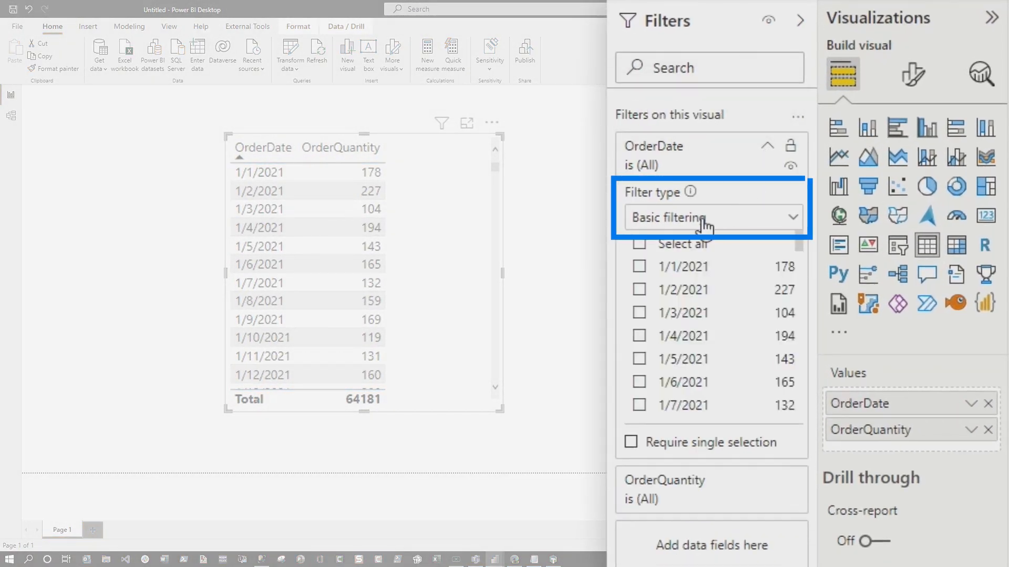
{"action": "left_click", "coordinate": [713, 217]}
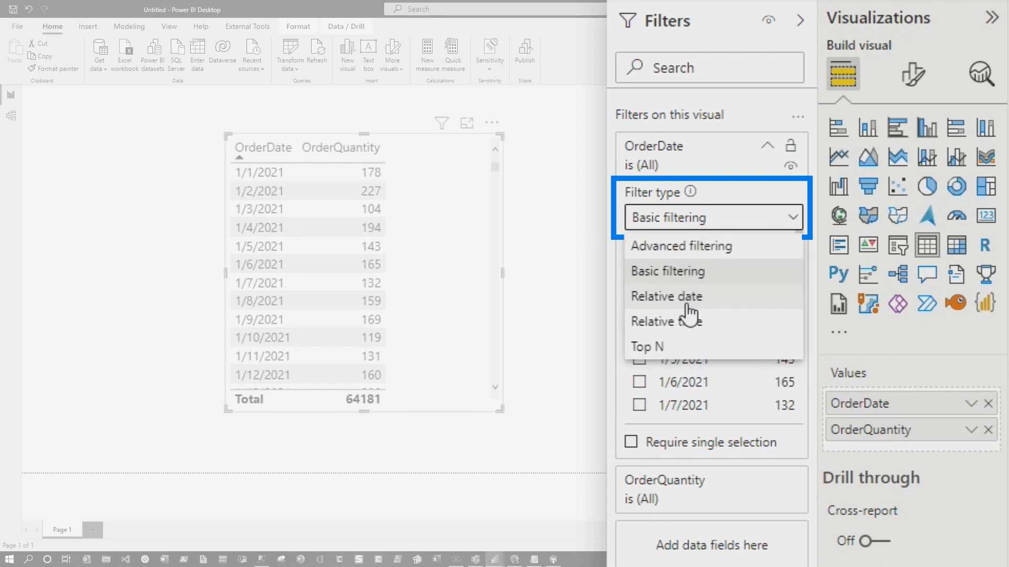
{"action": "left_click", "coordinate": [666, 296]}
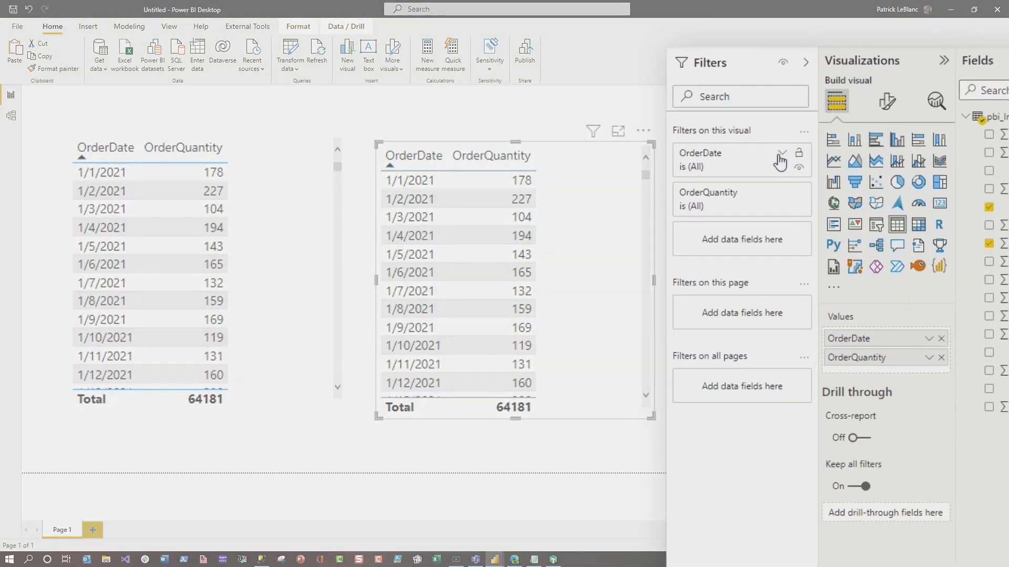
Filter the second table's OrderDate by relative date 'is in this' period.
{"action": "left_click", "coordinate": [781, 153]}
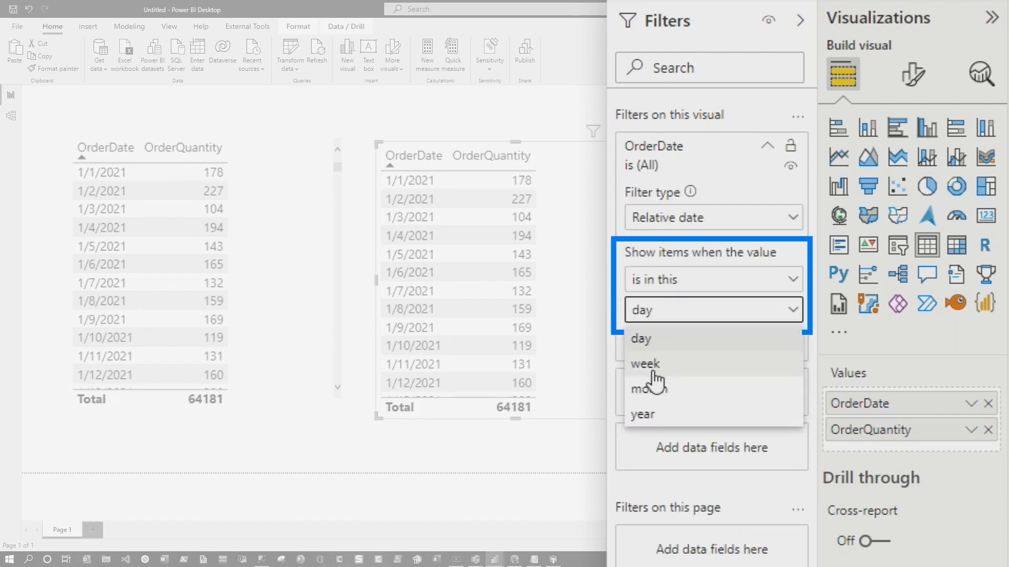
{"action": "left_click", "coordinate": [642, 415]}
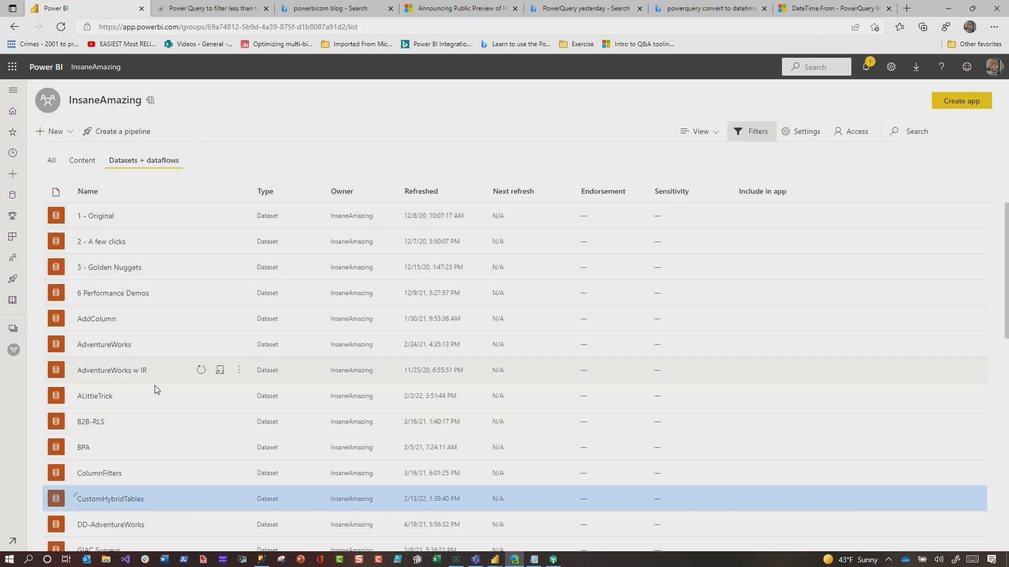
Refresh CustomHybridTables now and view its refresh history showing the completed on-demand refresh.
{"action": "left_click", "coordinate": [220, 498]}
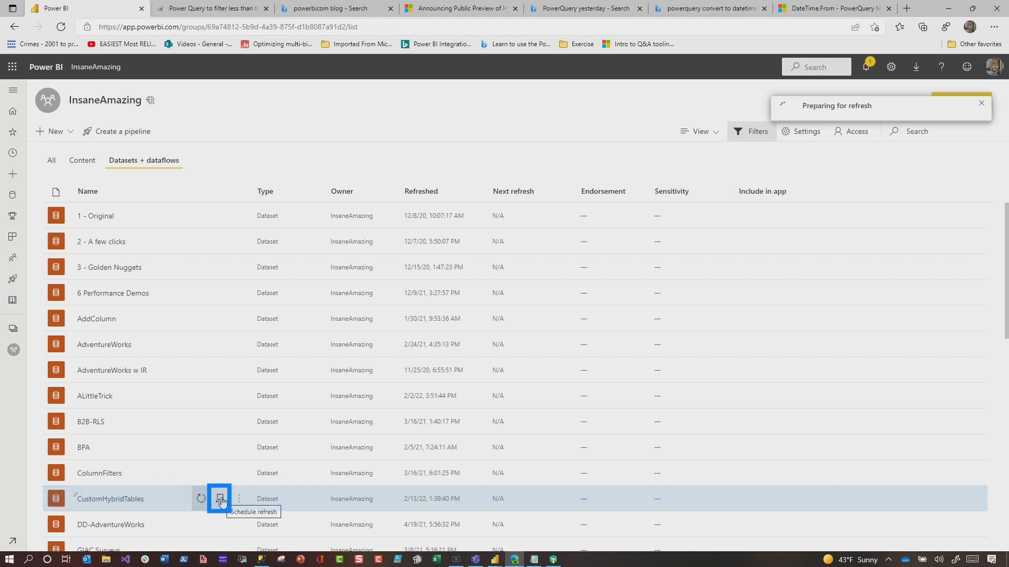
{"action": "left_click", "coordinate": [219, 499]}
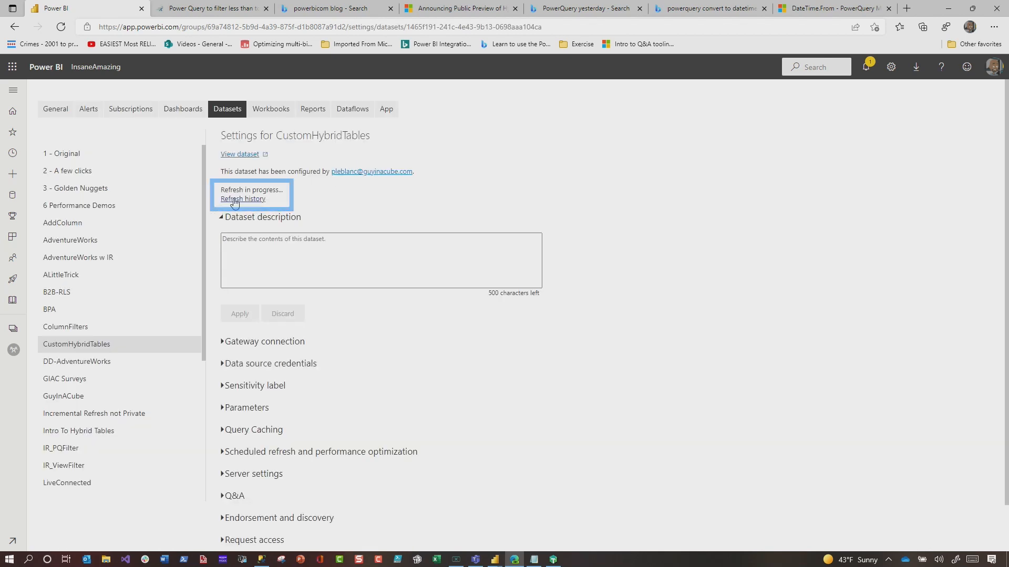
{"action": "left_click", "coordinate": [243, 198]}
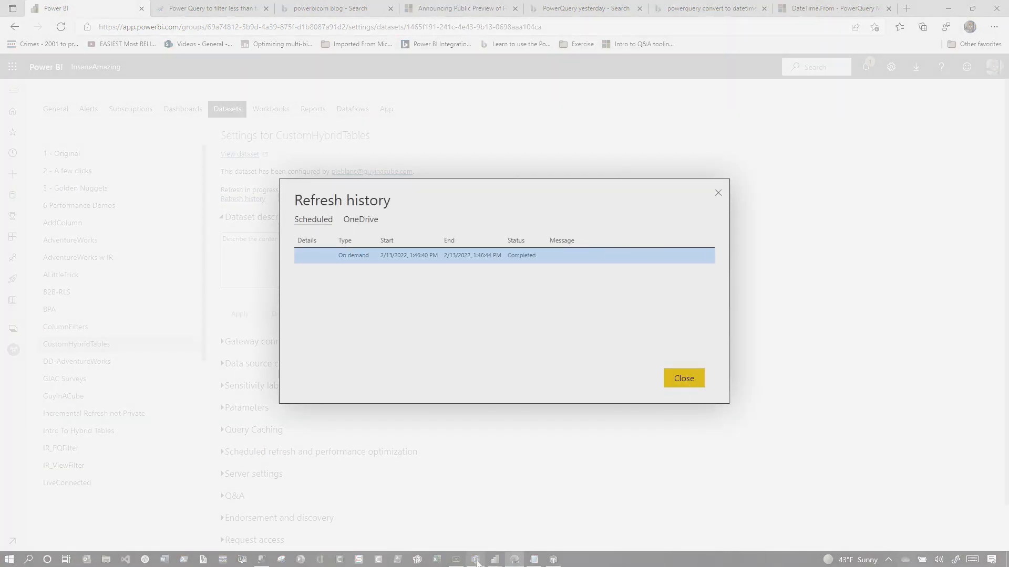